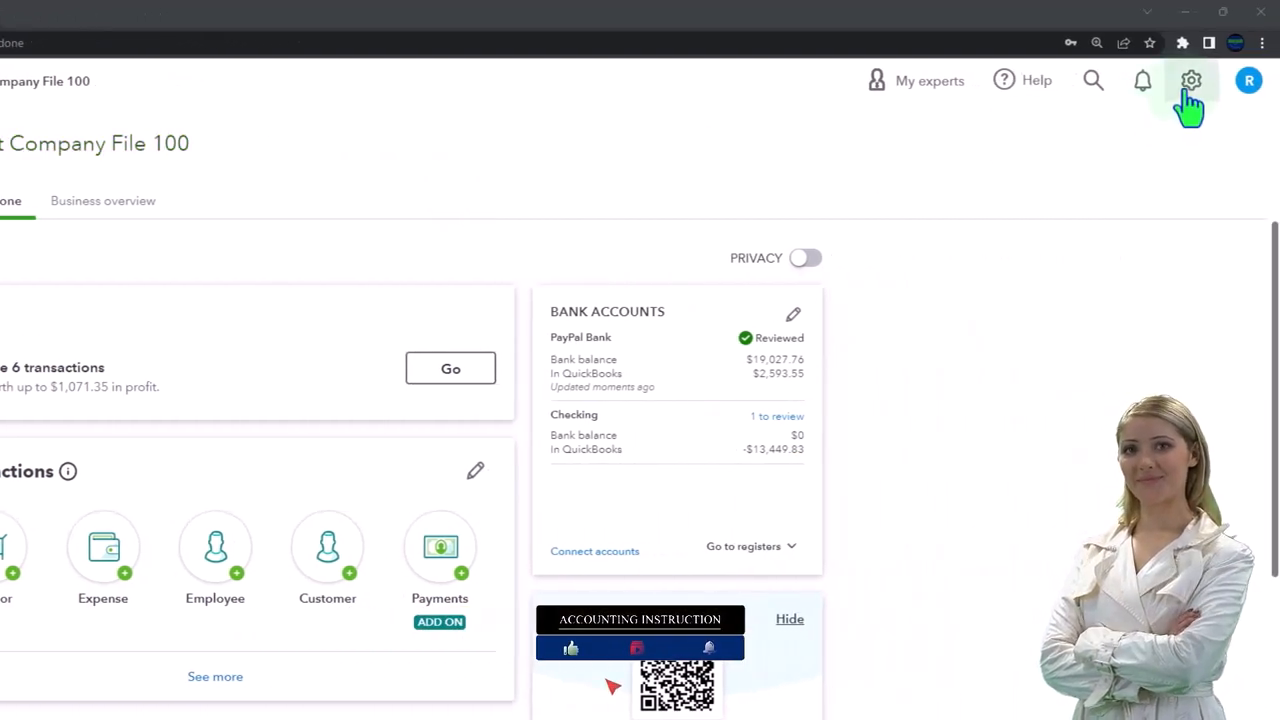
- Zoom the browser in and duplicate the QuickBooks dashboard tab twice
click(1190, 80)
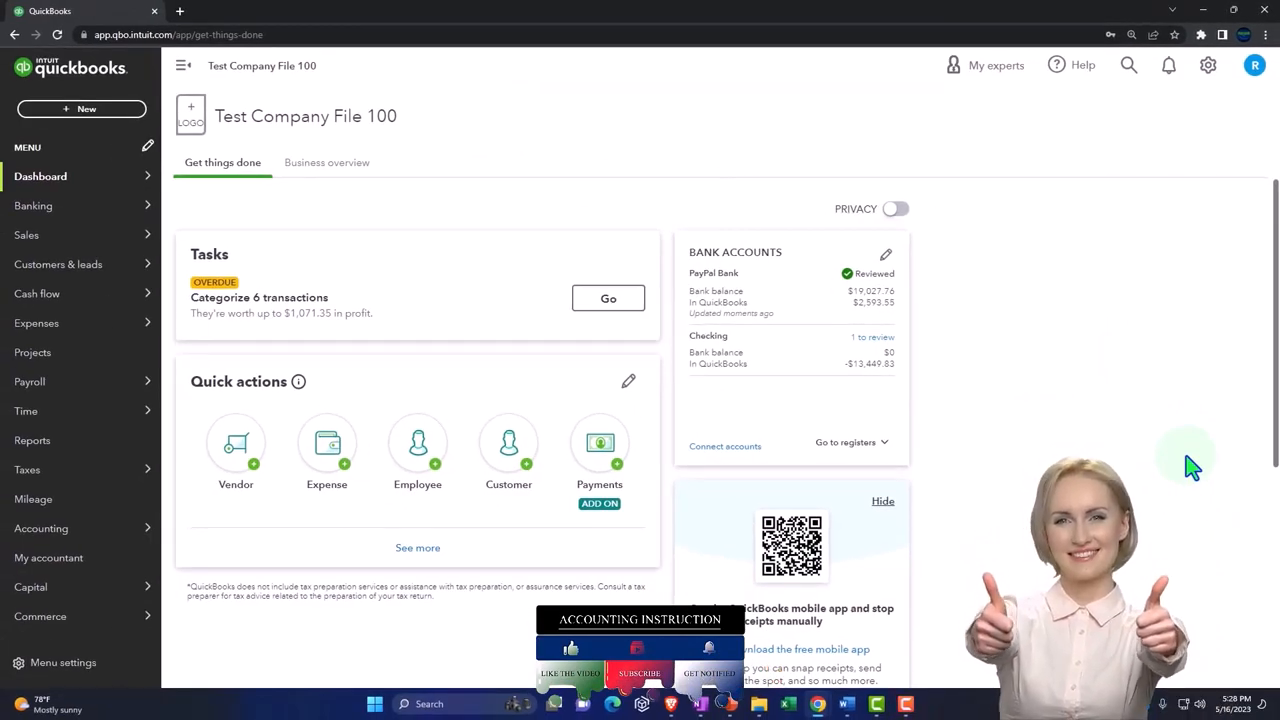
key(ctrl+plus)
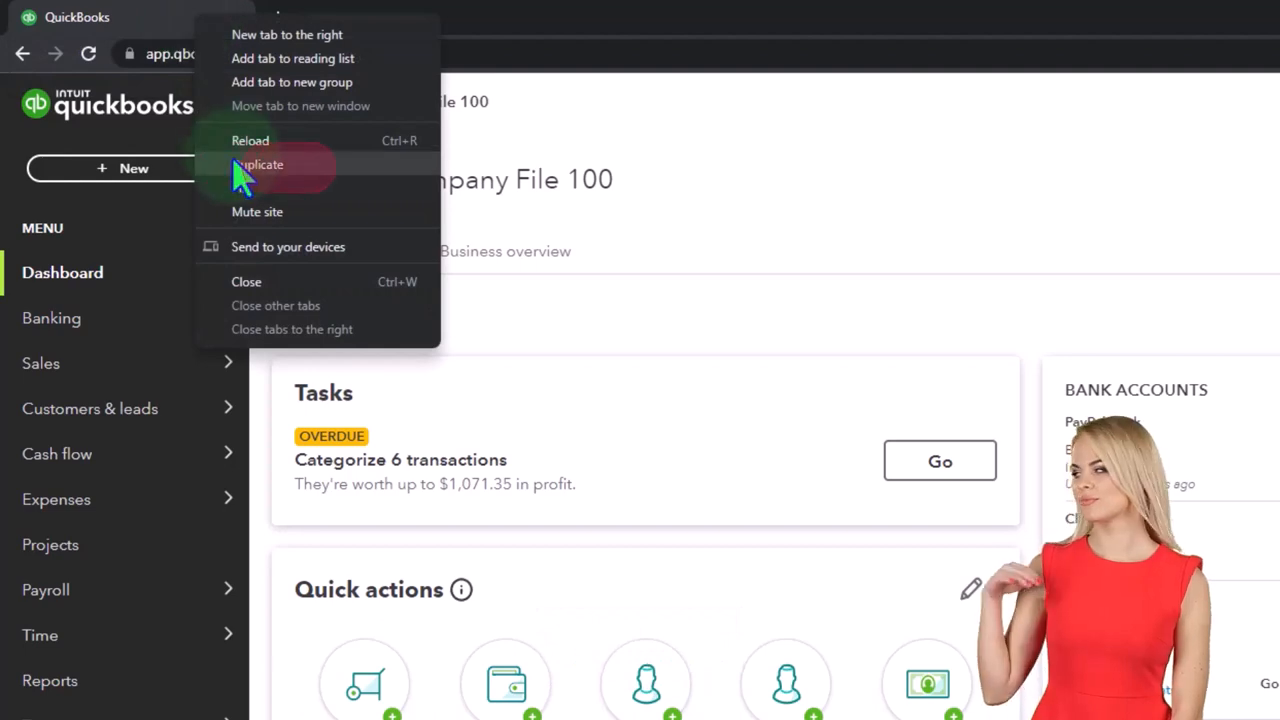
click(256, 164)
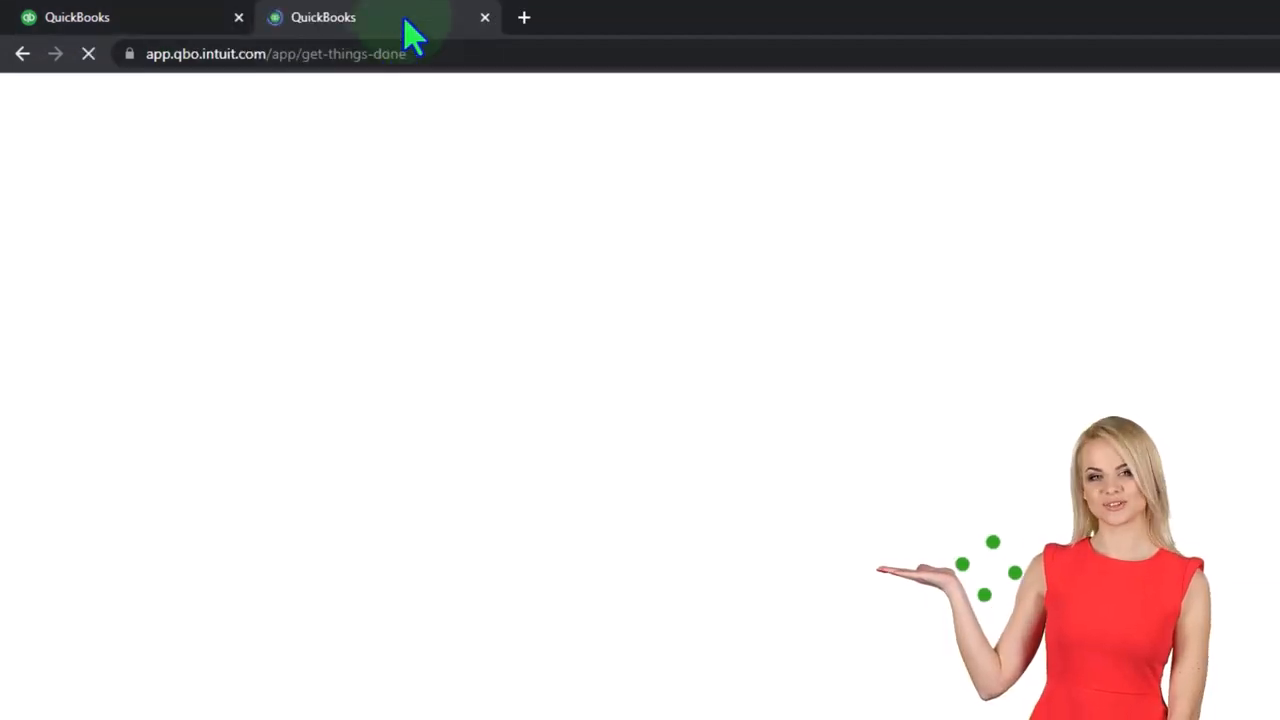
right_click(324, 16)
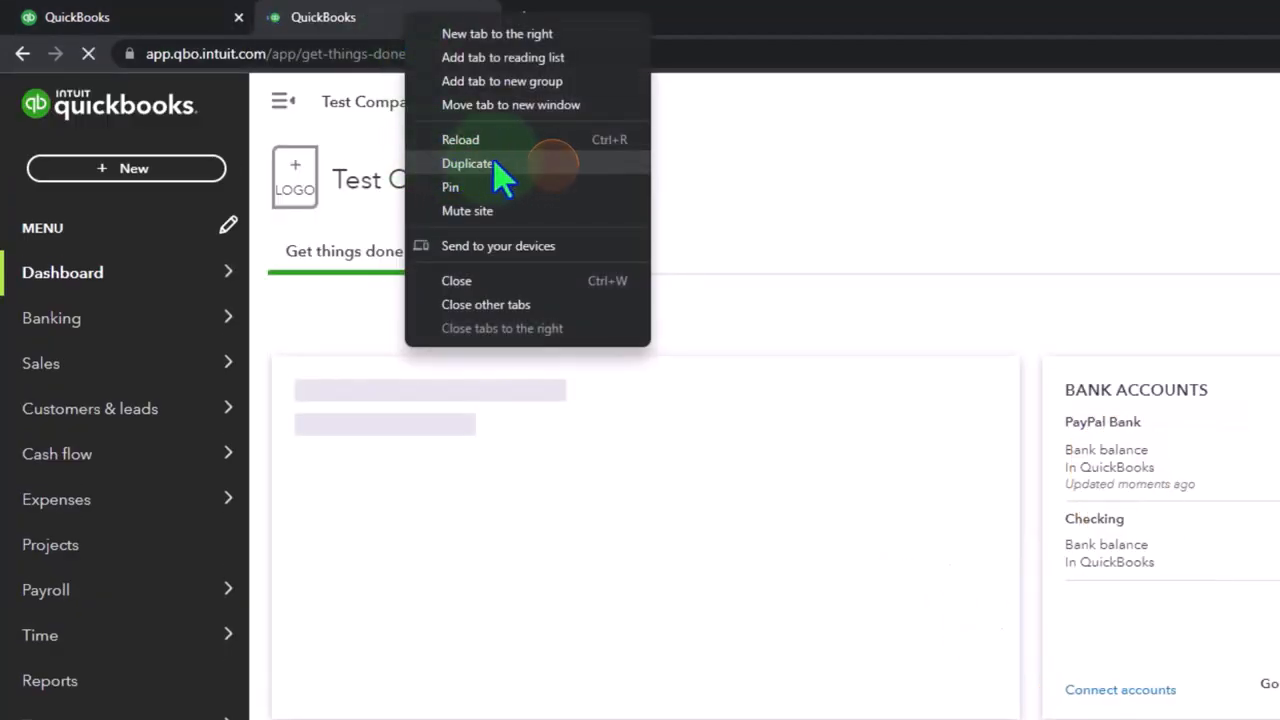
click(468, 164)
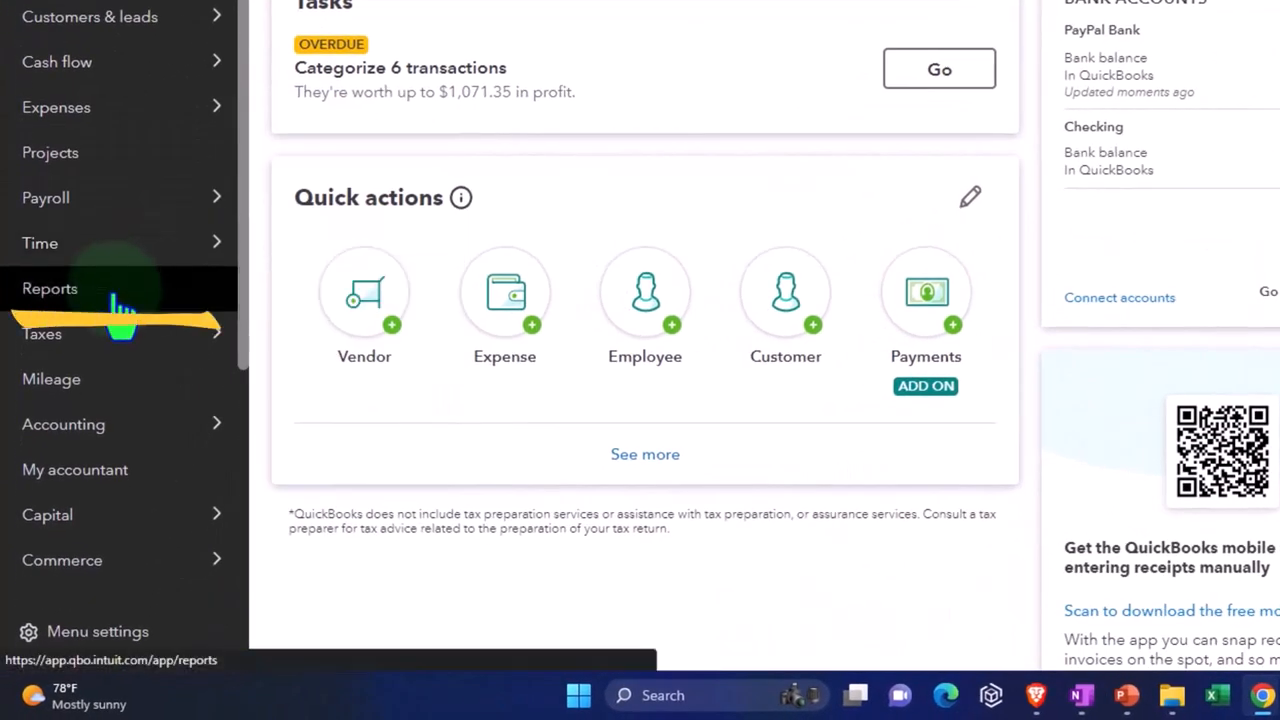
- Open Reports and bring up the Balance Sheet for Test Company File 100
click(50, 288)
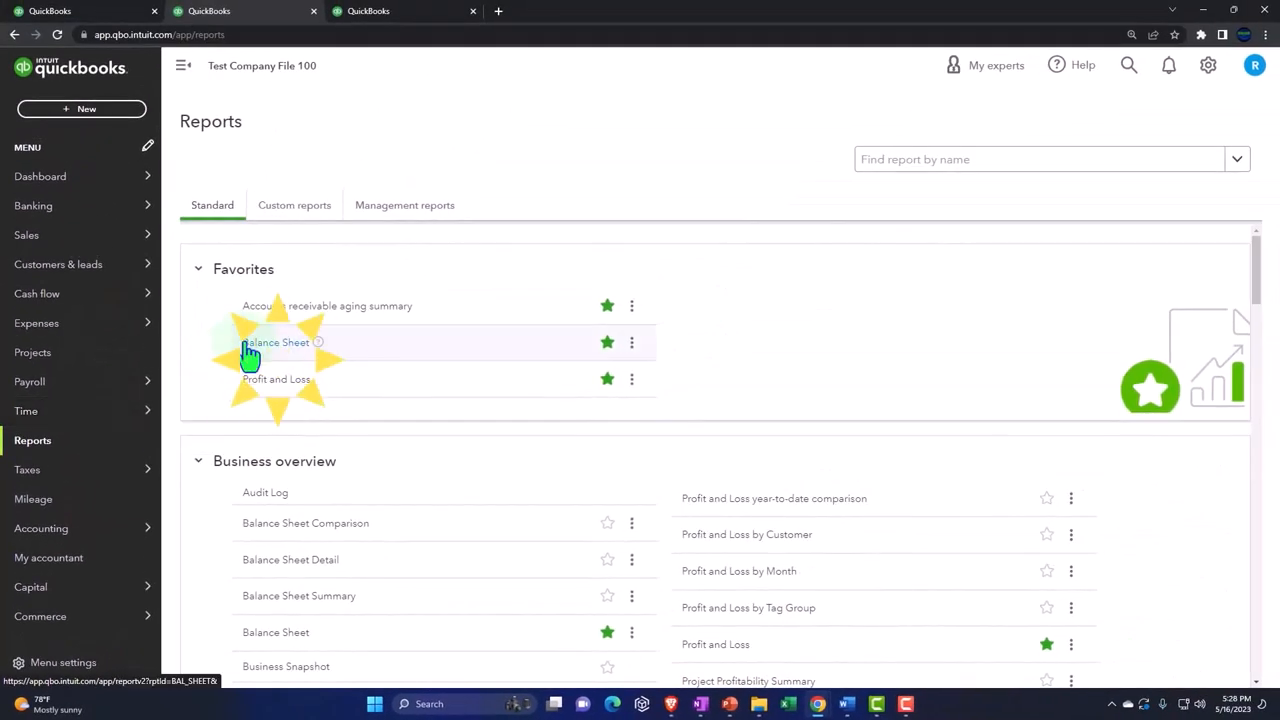
click(276, 342)
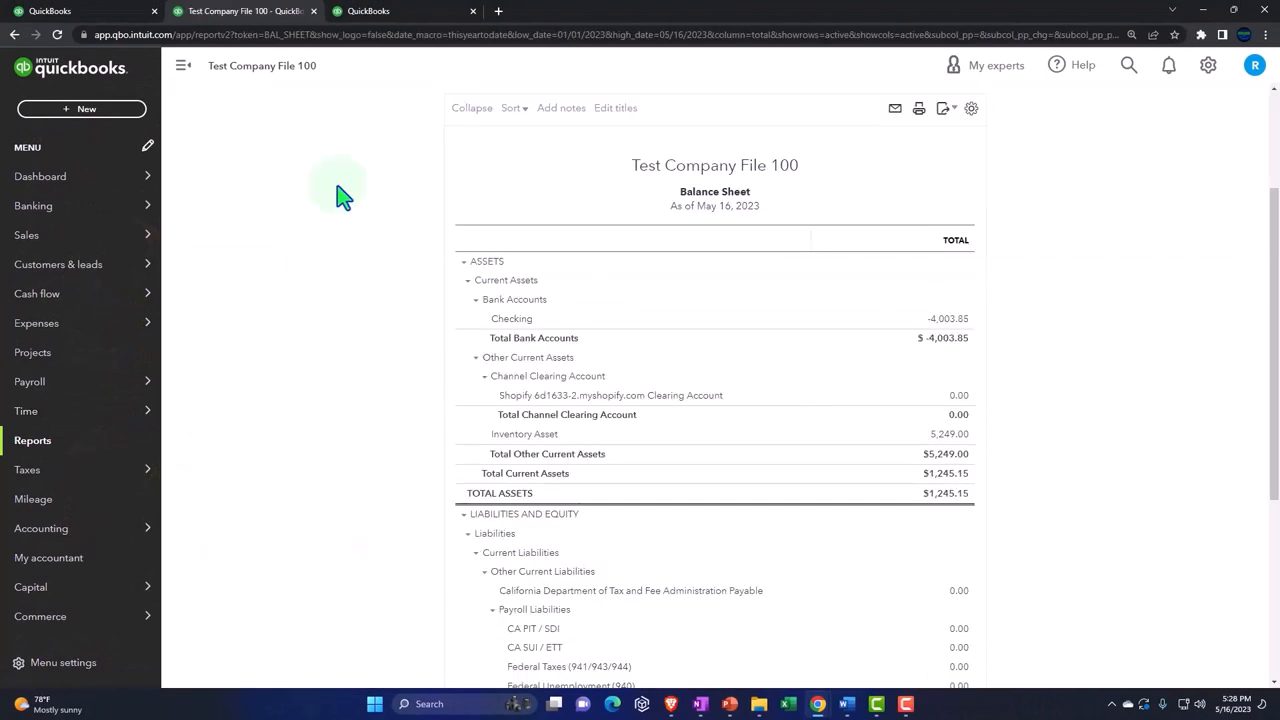
click(400, 12)
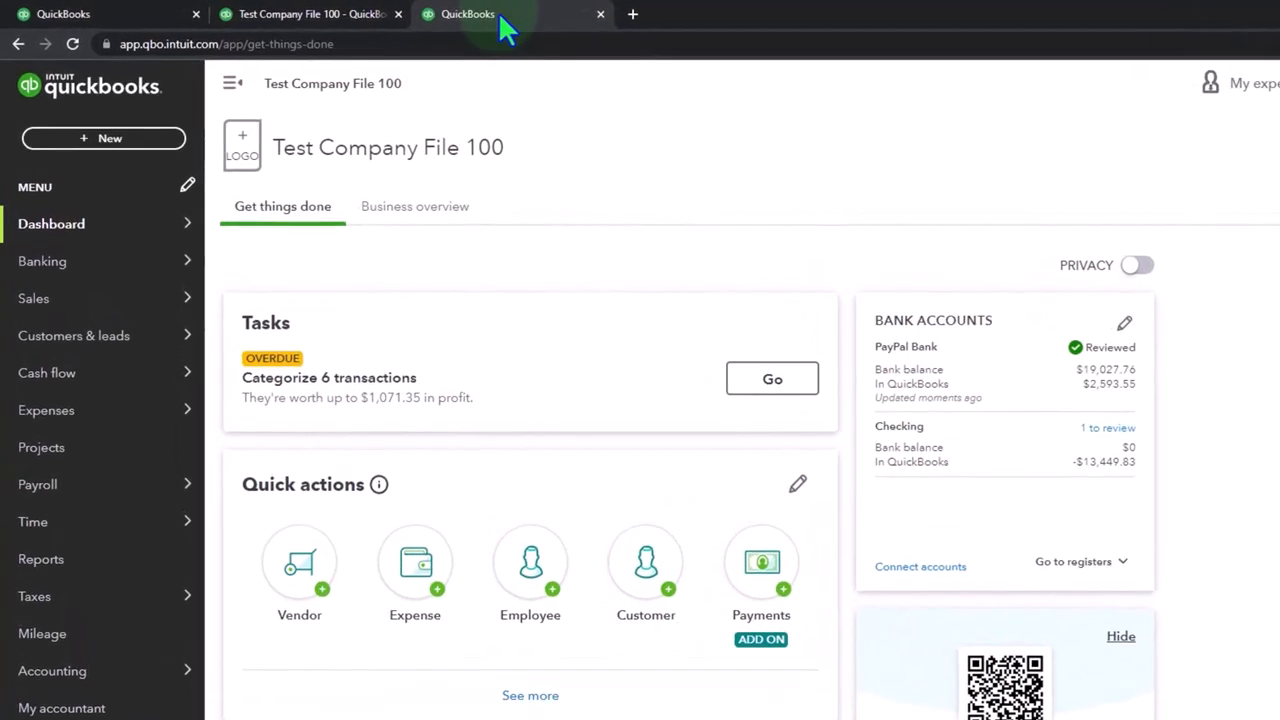
- In the third tab, open Reports and bring up the Profit and Loss report
click(40, 560)
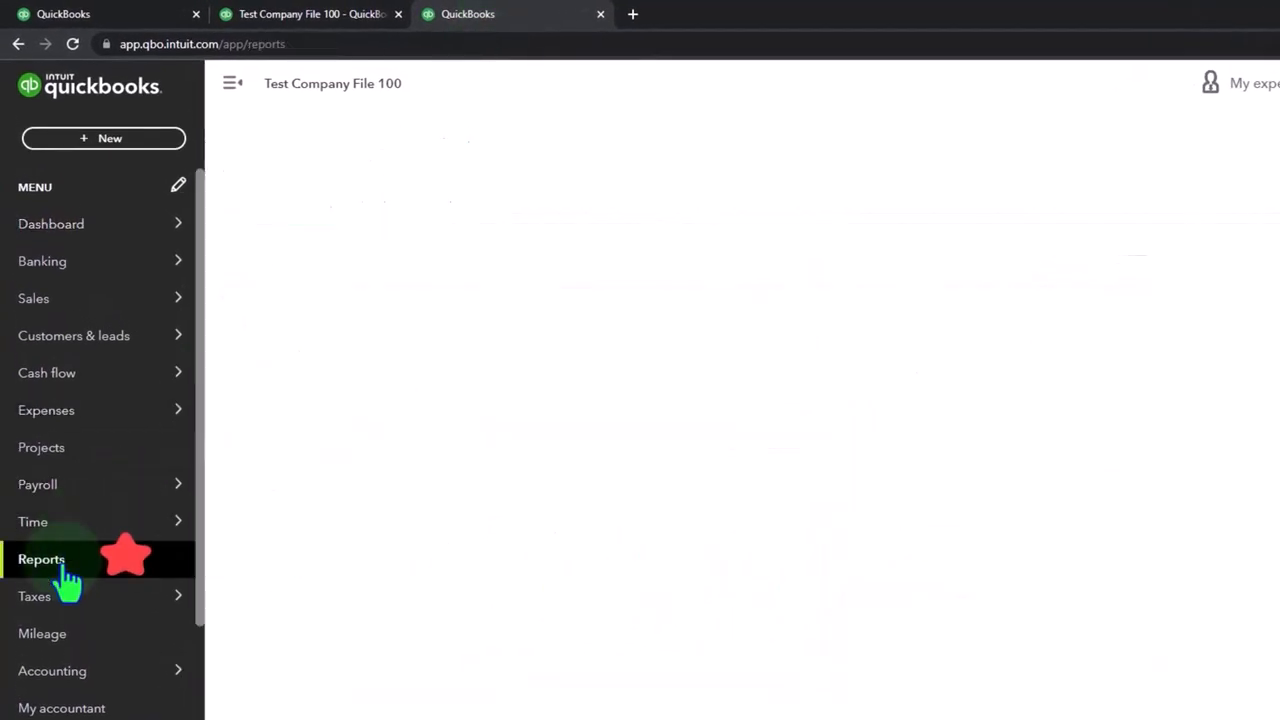
click(40, 560)
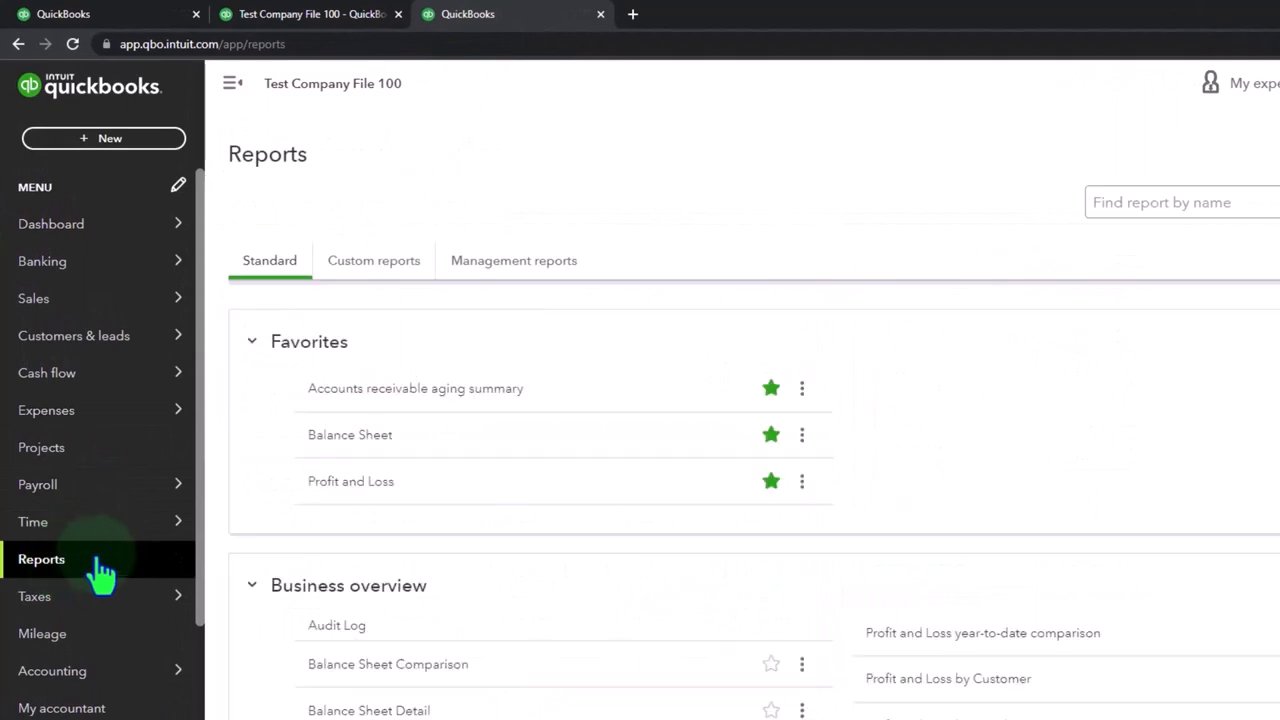
click(352, 480)
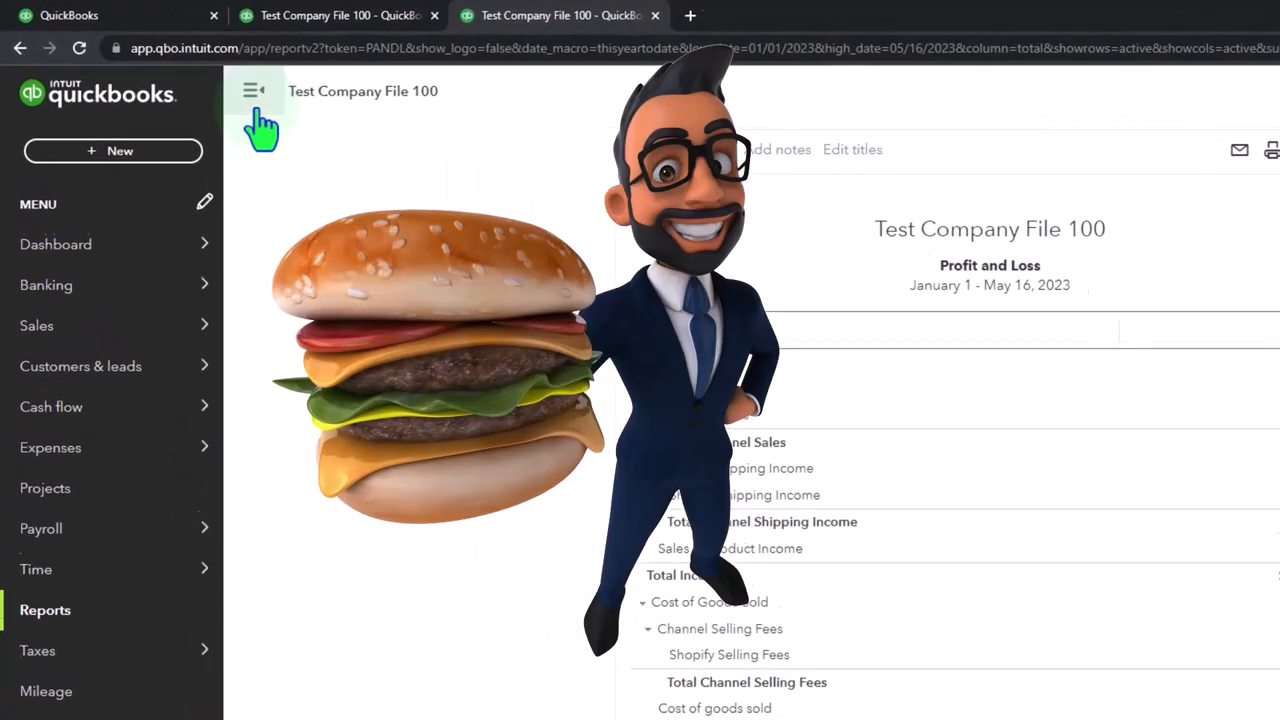
- Collapse the left menu and enter a custom 2023 date range for the Profit and Loss report
click(254, 92)
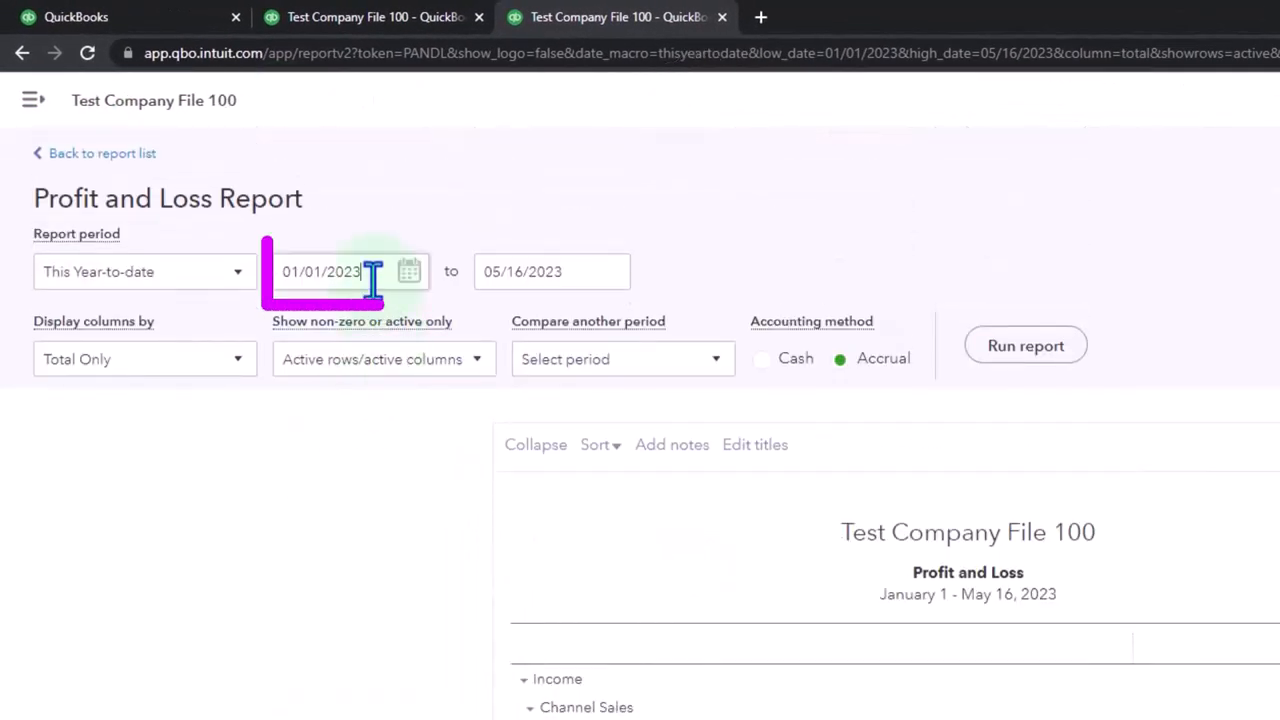
text(01012)
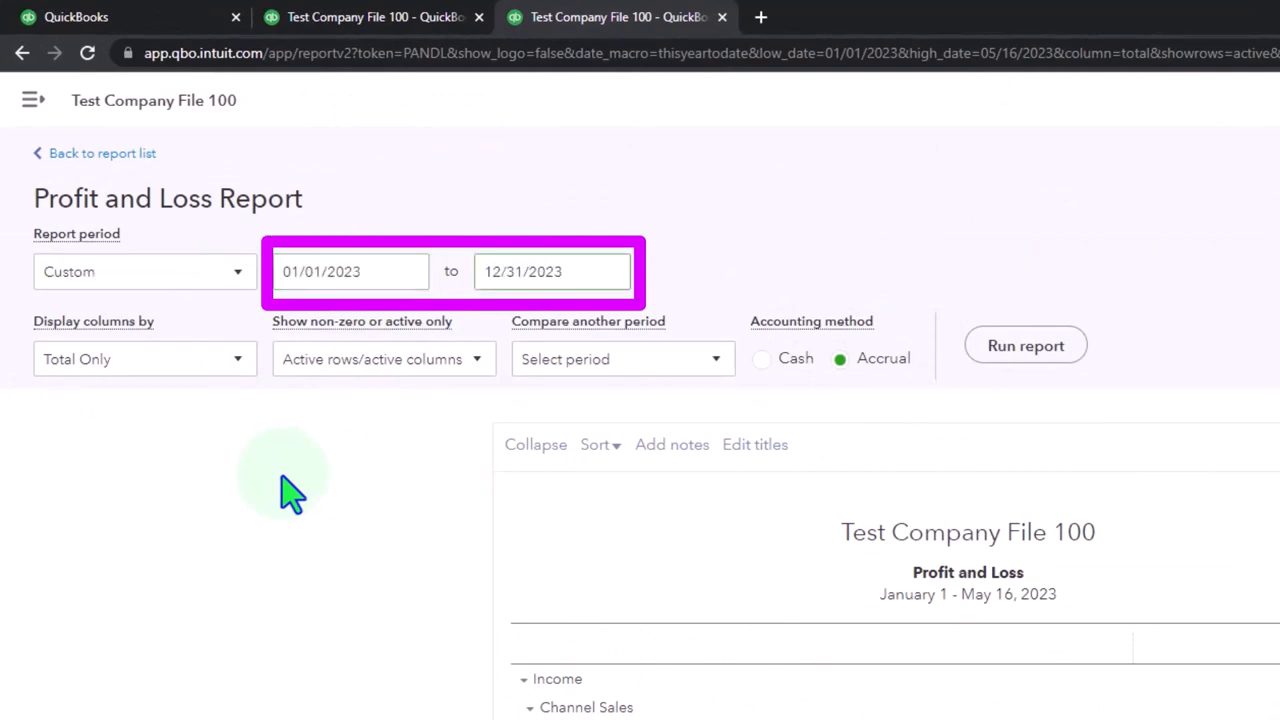
click(1024, 344)
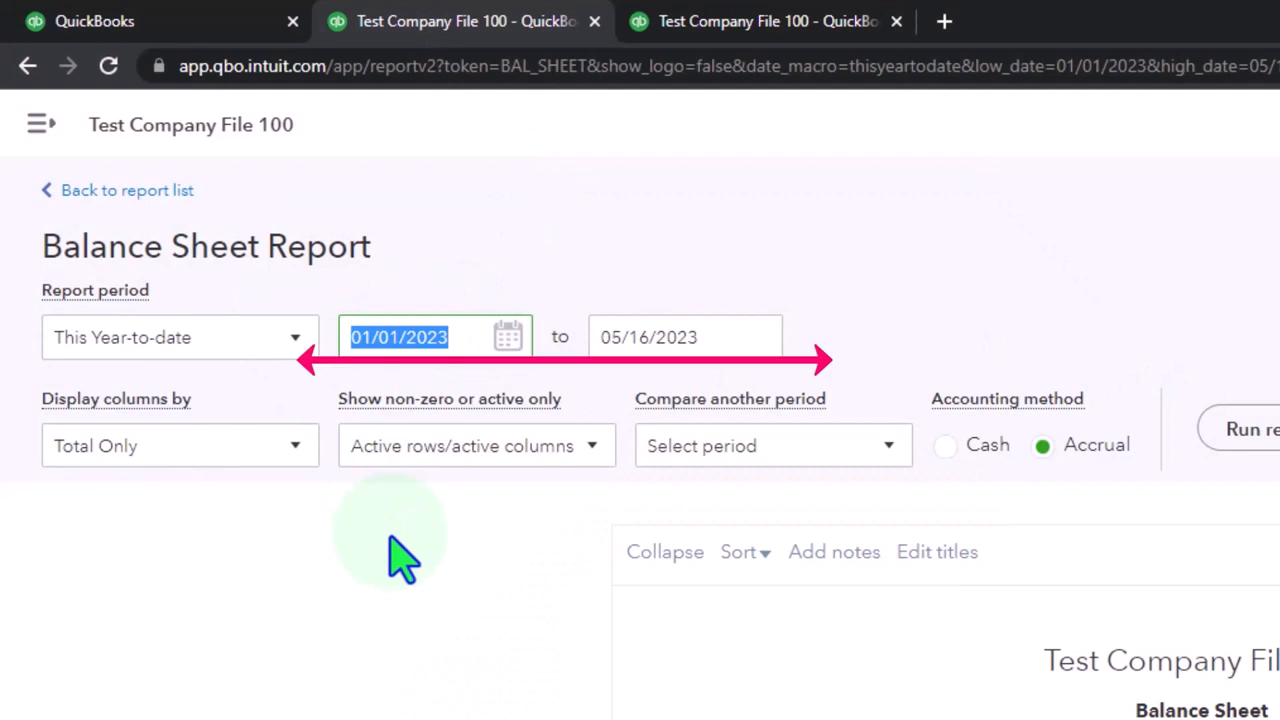
- Enter 01/01/2023 to 12/31/2023 and run the Balance Sheet for the full year
text(01012)
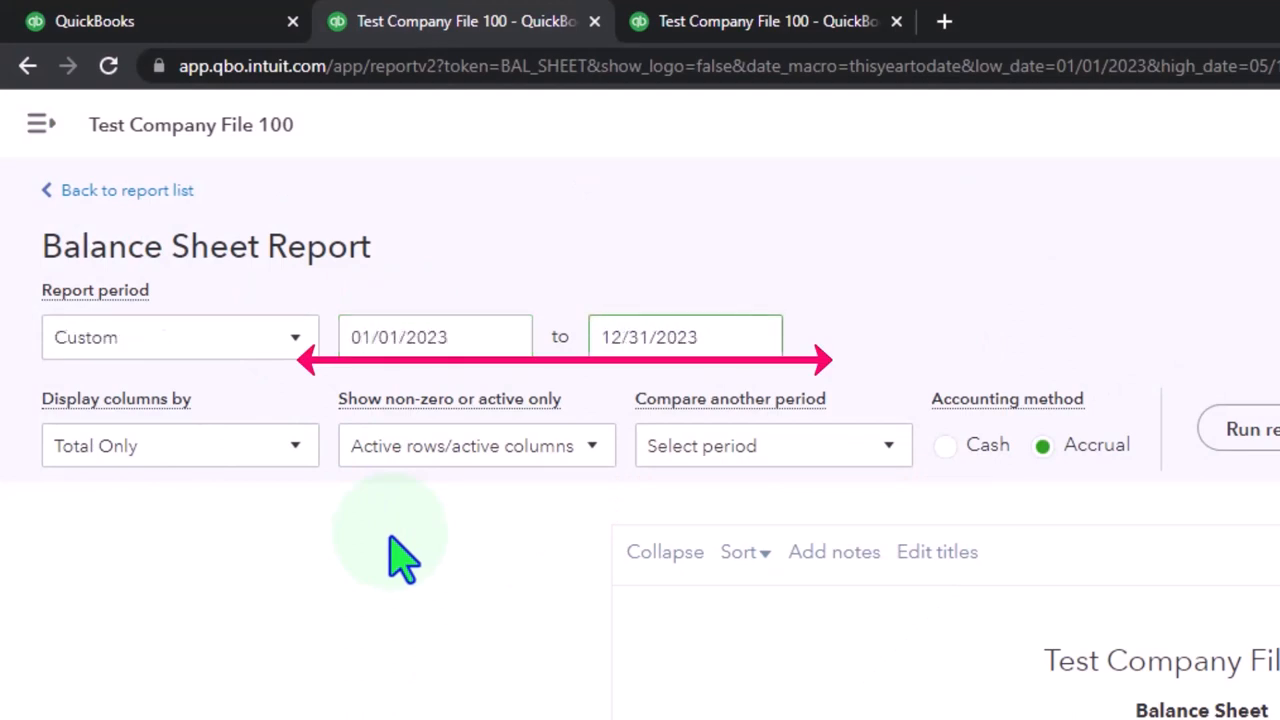
click(1250, 428)
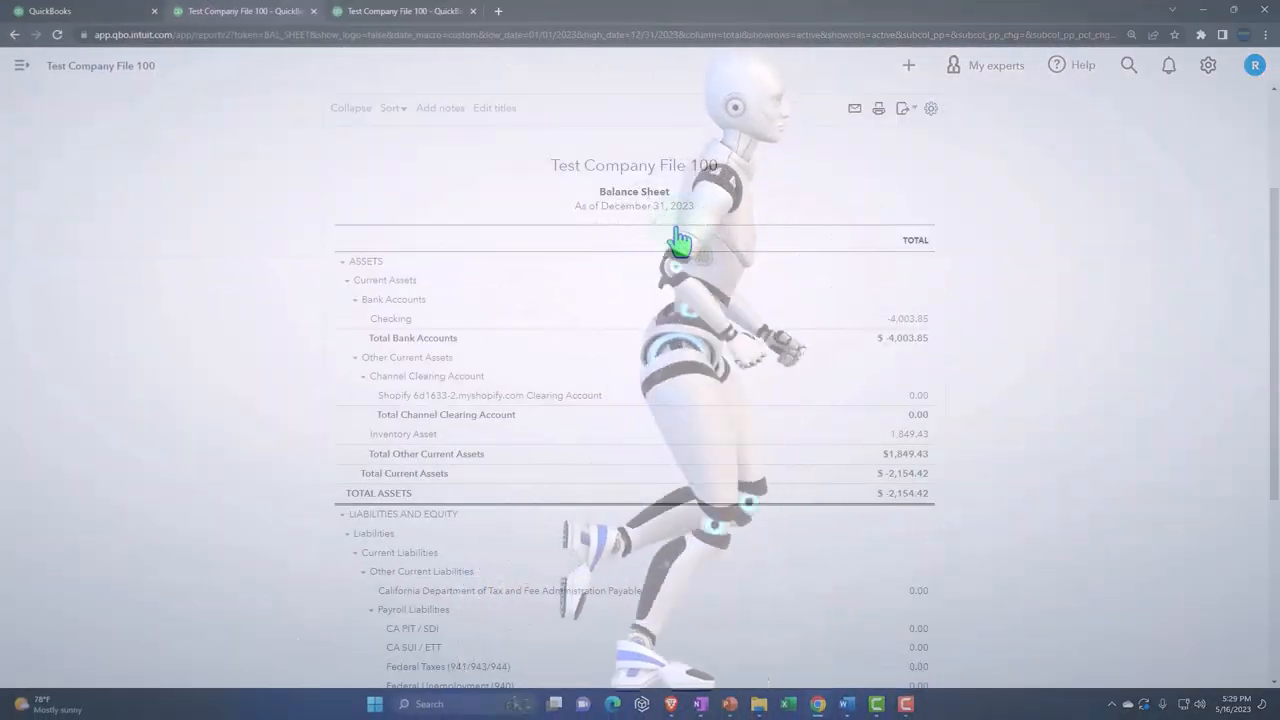
click(76, 12)
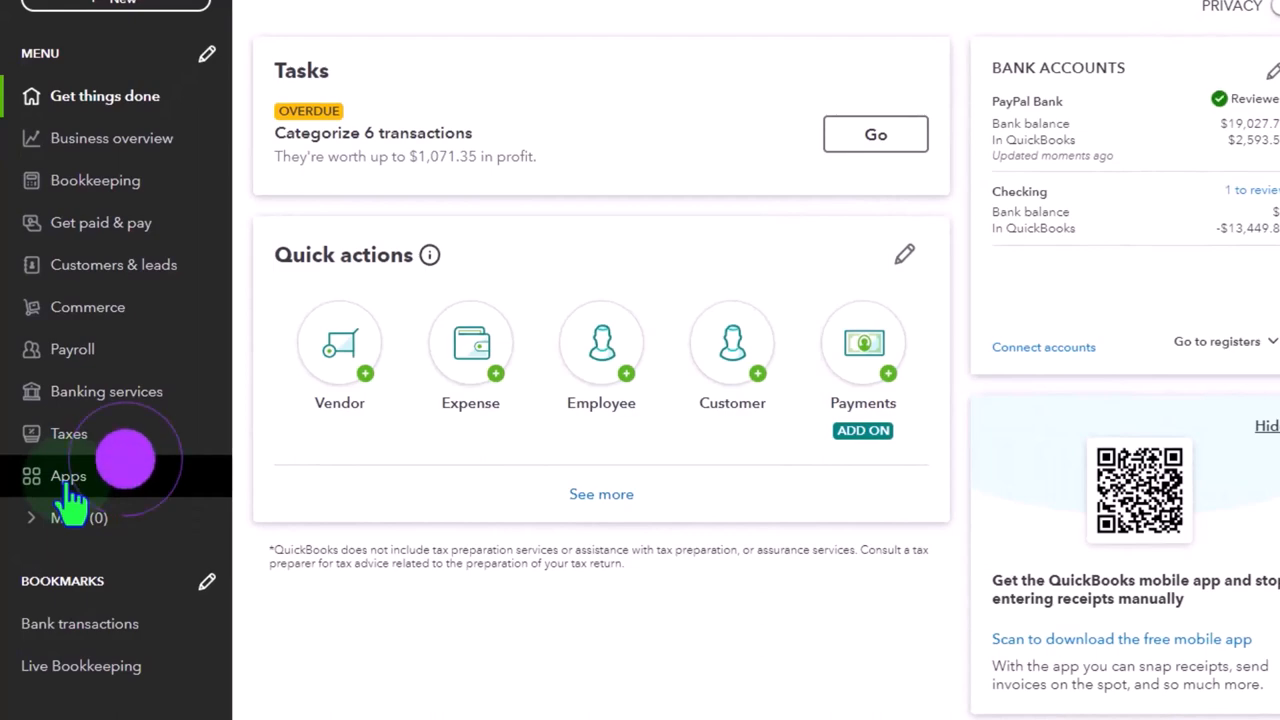
- Open the Apps section from the left menu
click(68, 476)
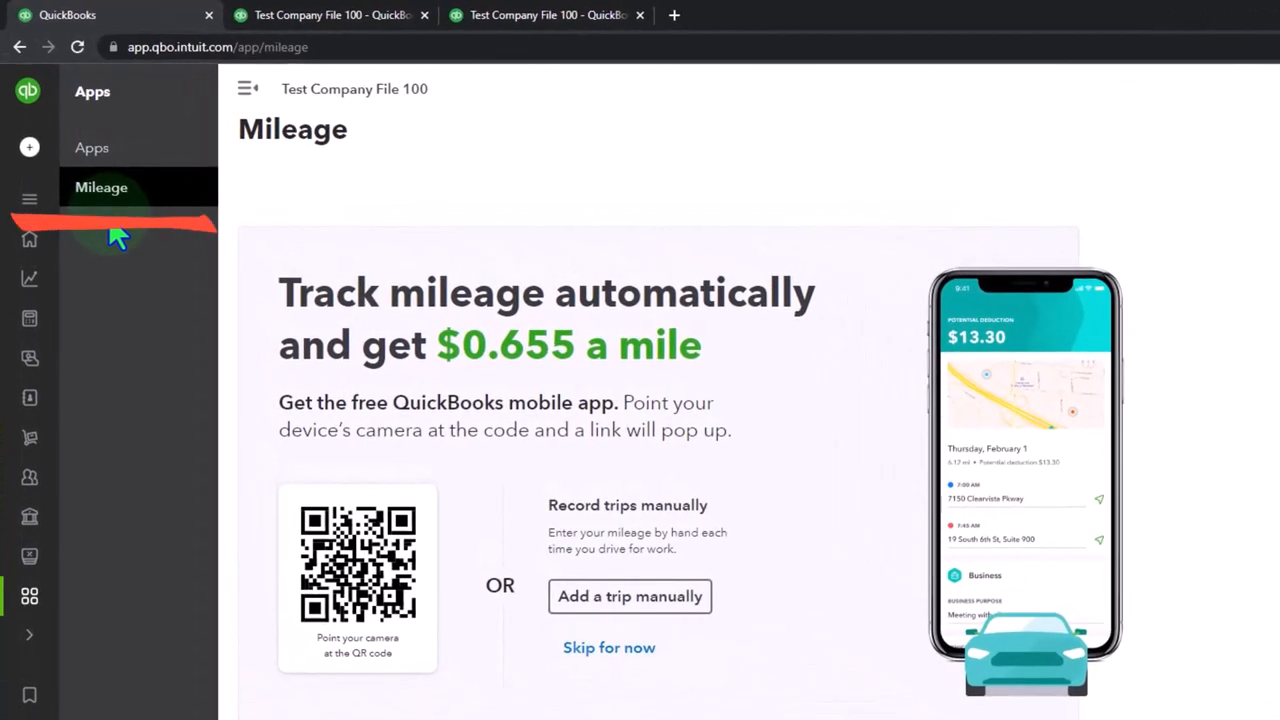
mouse_move(112, 160)
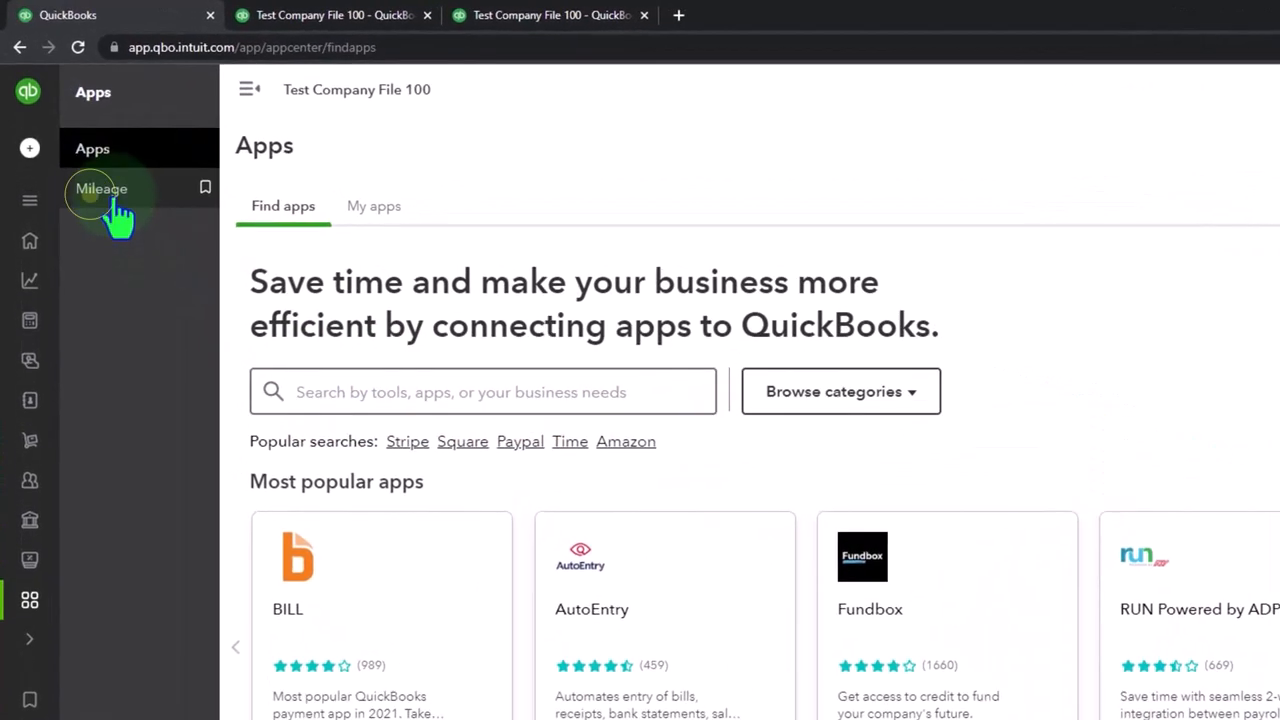
- Return to the Get things done dashboard
click(100, 188)
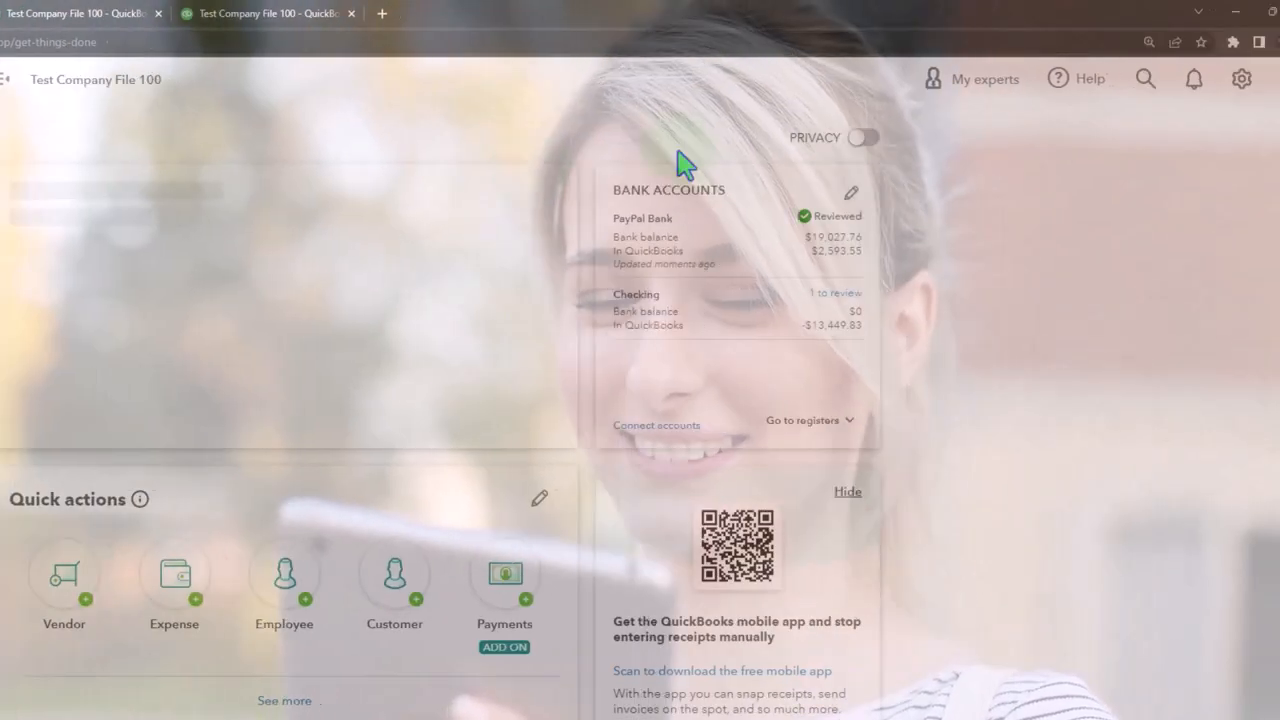
- From the gear menu, switch the company to Accountant view
click(1192, 80)
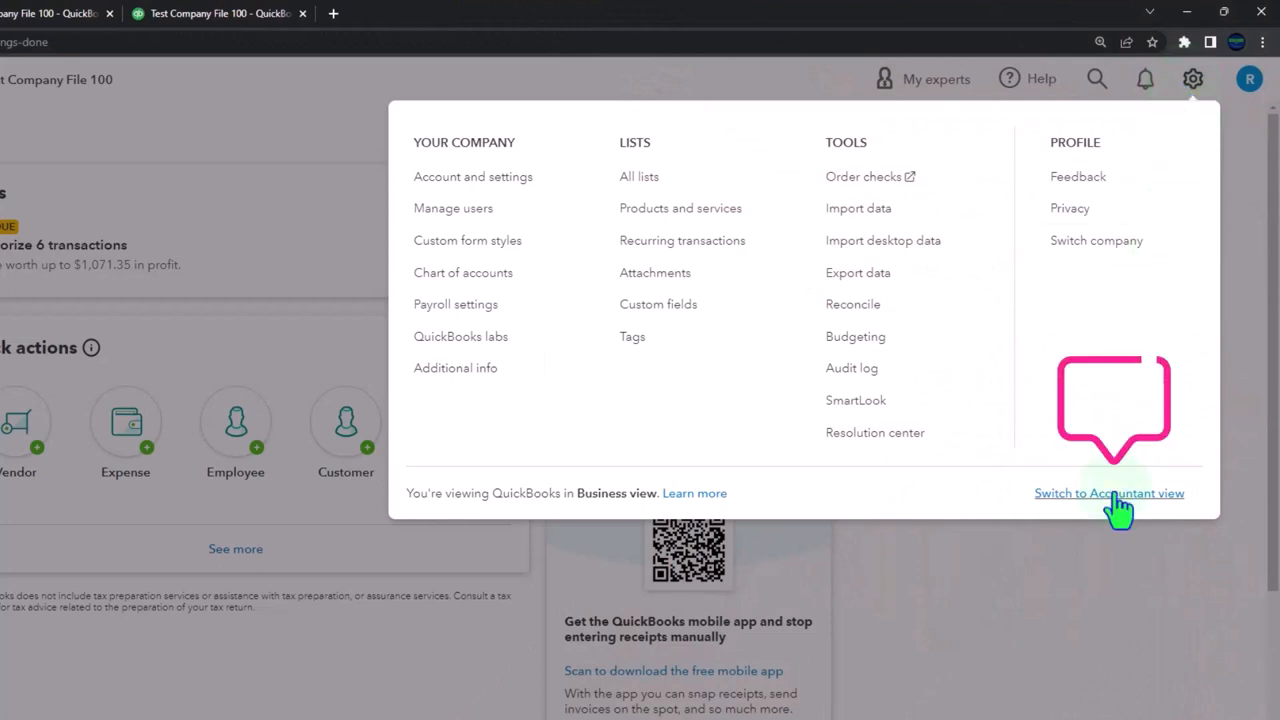
click(1108, 492)
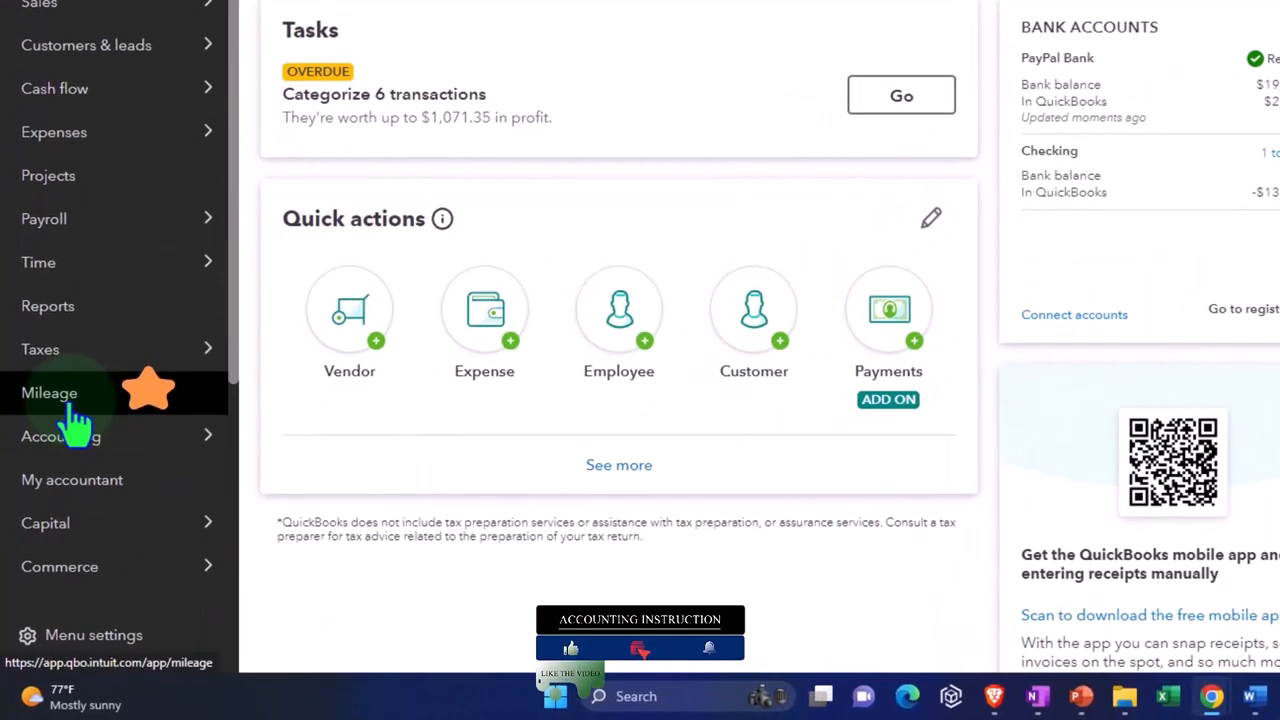
click(48, 392)
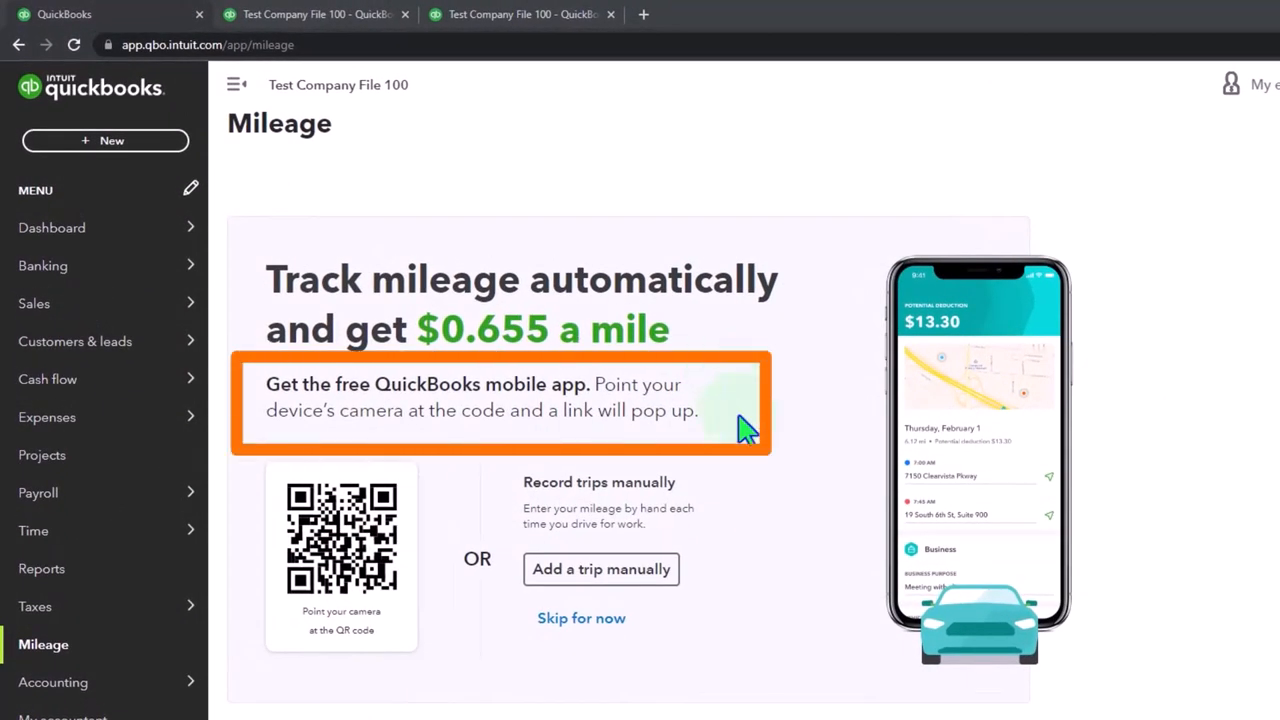
mouse_move(1044, 448)
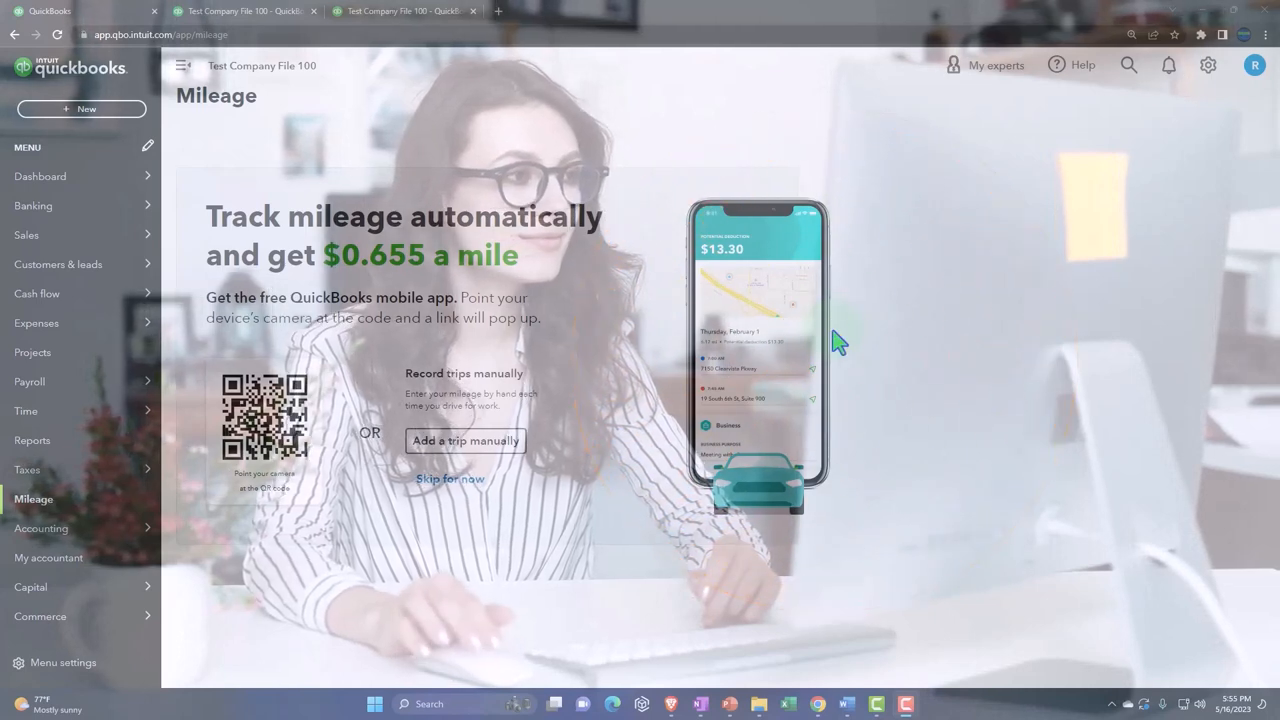
mouse_move(842, 352)
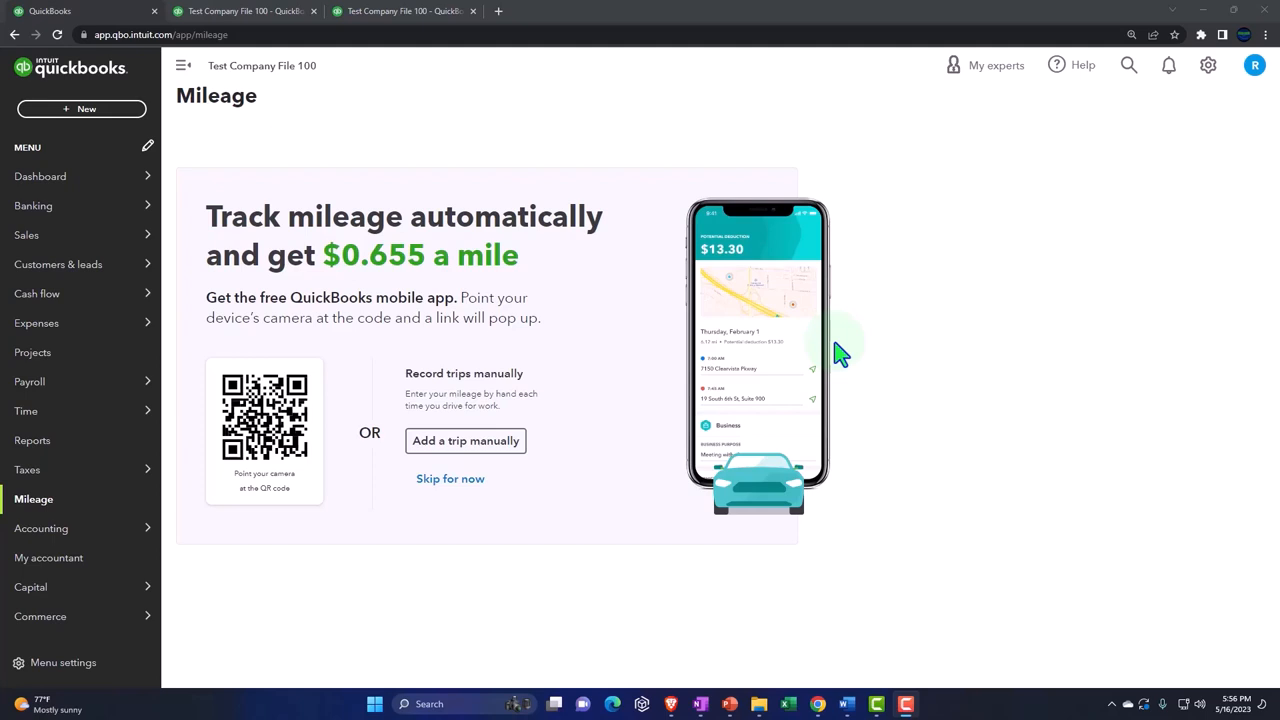
click(844, 358)
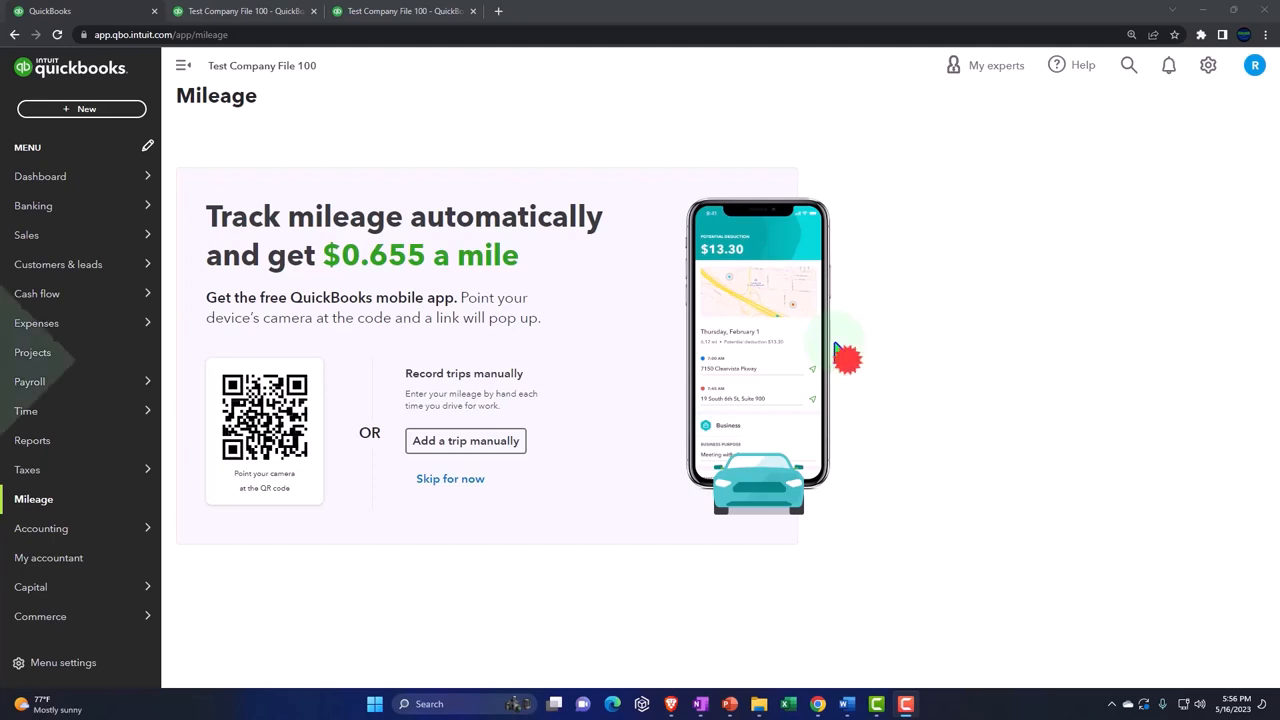